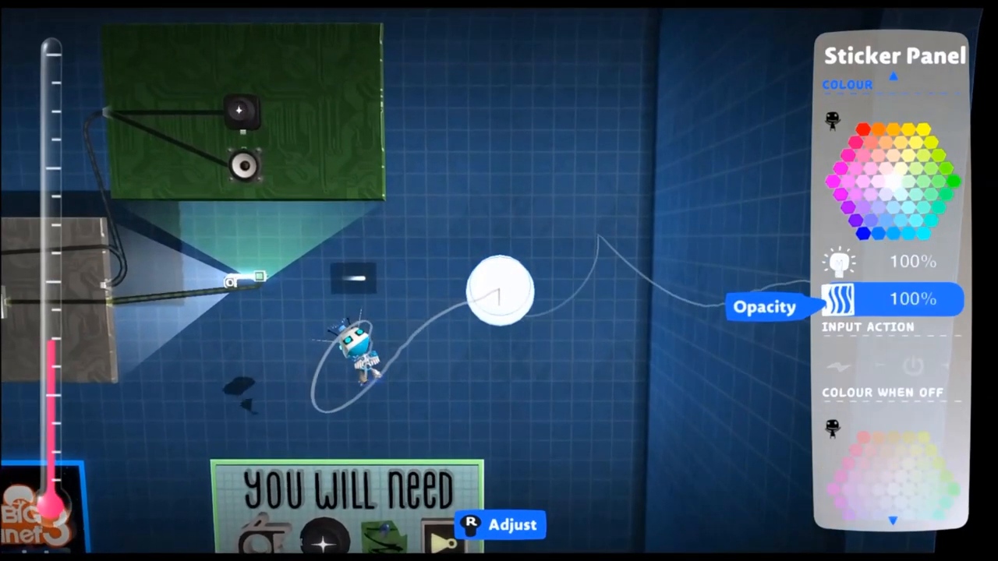
# Close the Sticker Panel and pick up a Tag Sensor from Gadgets > Sensors to place near the hologram
pyautogui.press('circle')
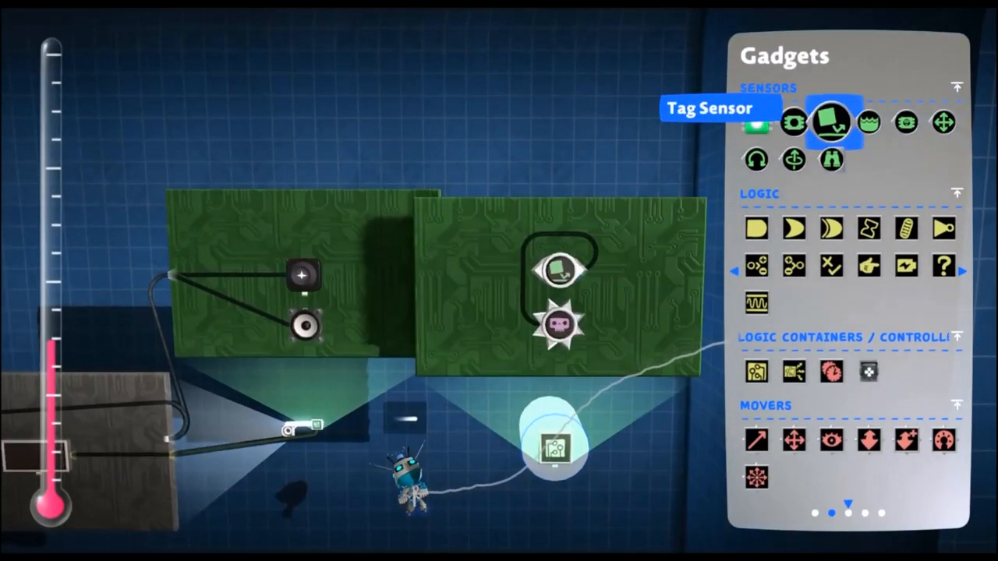
pyautogui.click(833, 118)
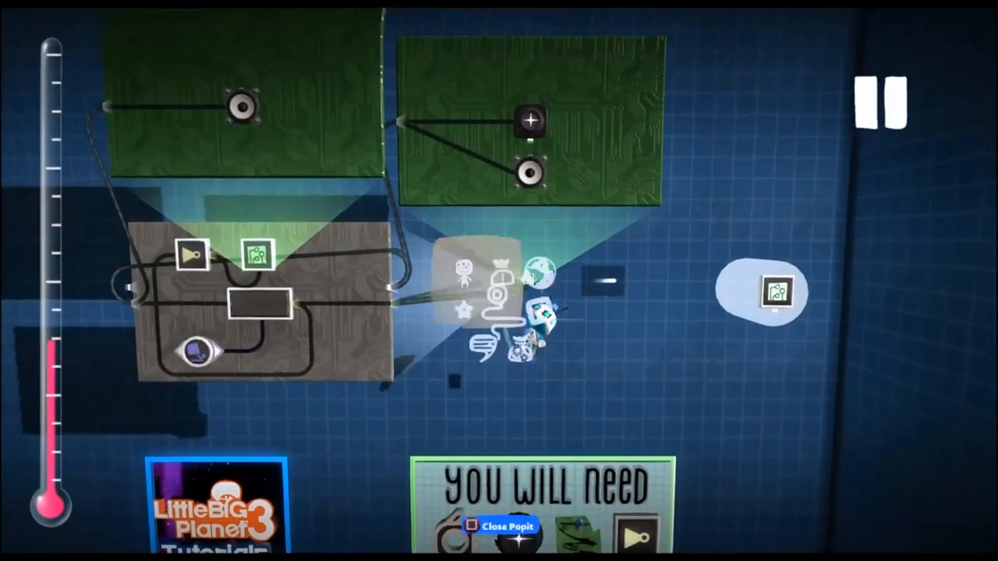
# Place the sound, tag and logic gadgets together on a new microchip and wire them
pyautogui.click(505, 525)
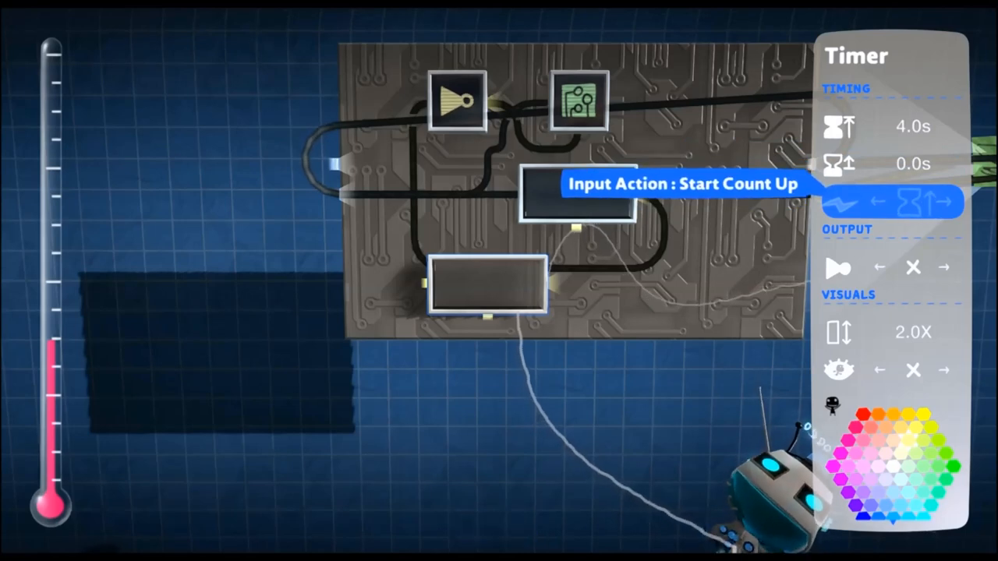
# Set the reload Timer to 4.0s with Input Action Start Count Up
pyautogui.click(891, 126)
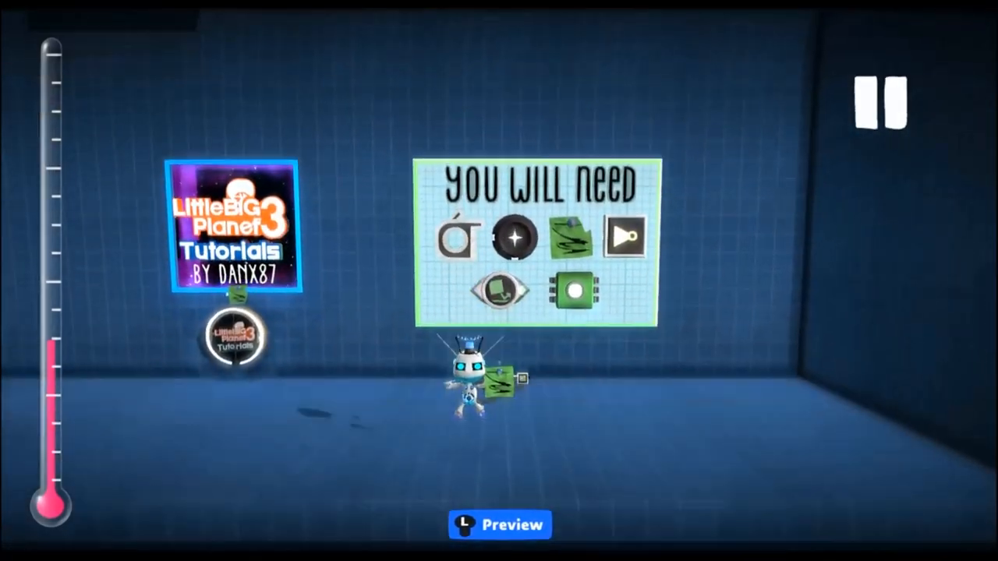
# Enter Preview play mode and fire a laser shot from the blaster
pyautogui.click(880, 102)
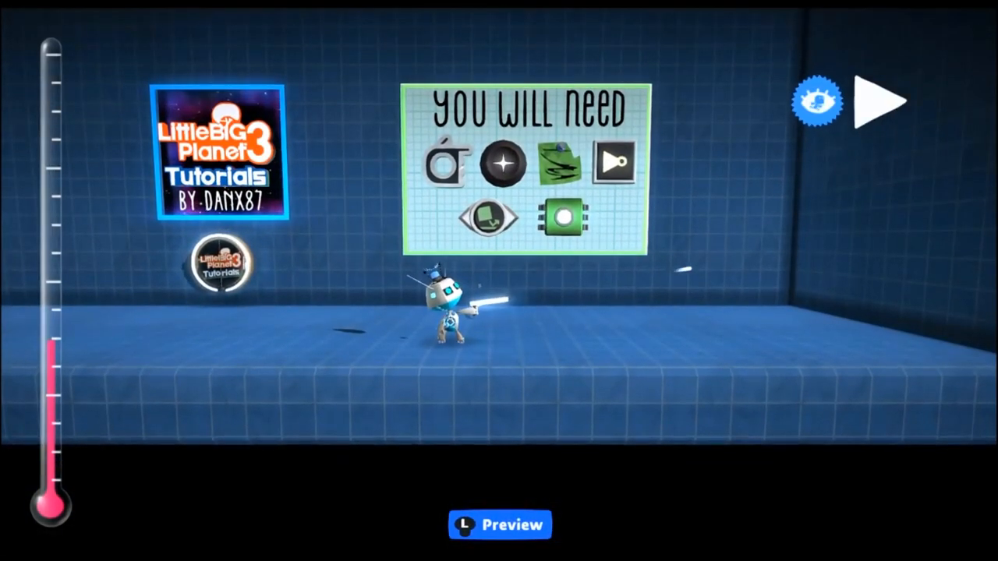